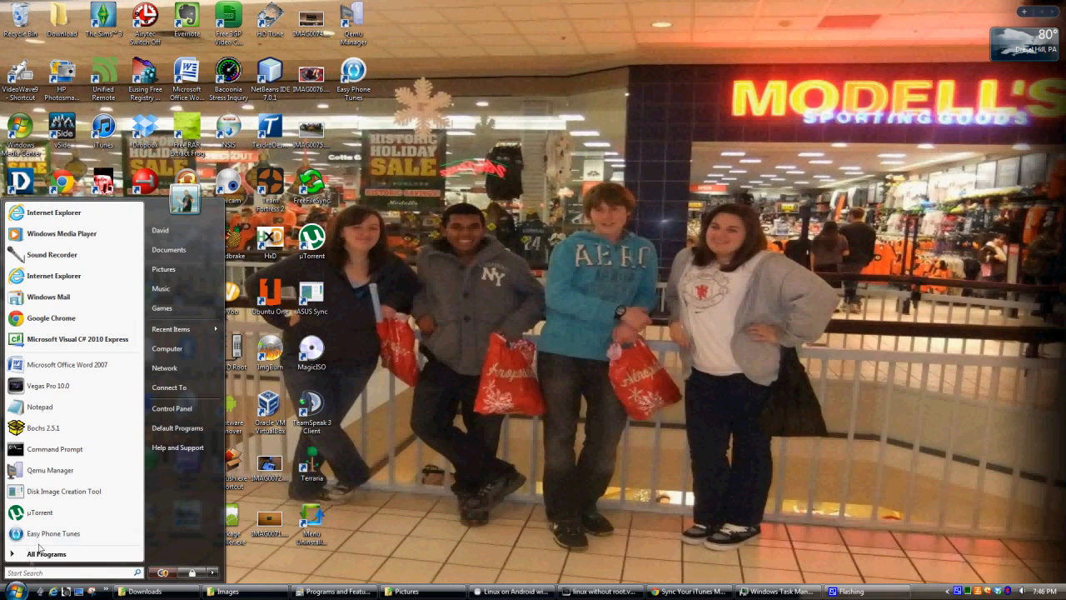
Launch Easy Phone Tunes from the Windows Start menu program list
{"action": "left_click", "coordinate": [53, 533]}
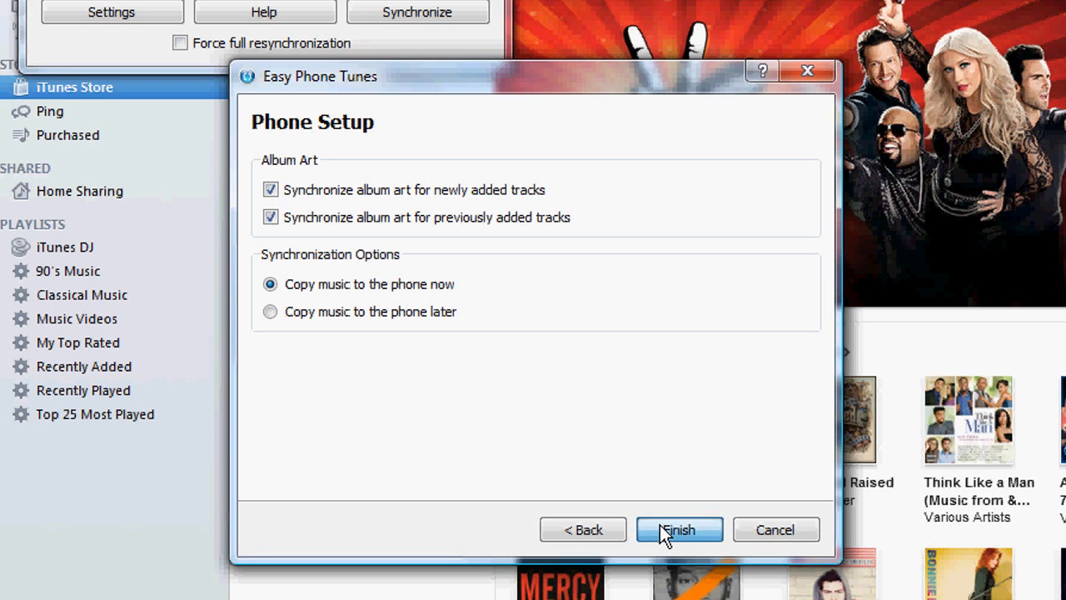
Finish the Phone Setup wizard with album art syncing on and 'Copy music to the phone now' selected
{"action": "left_click", "coordinate": [680, 529]}
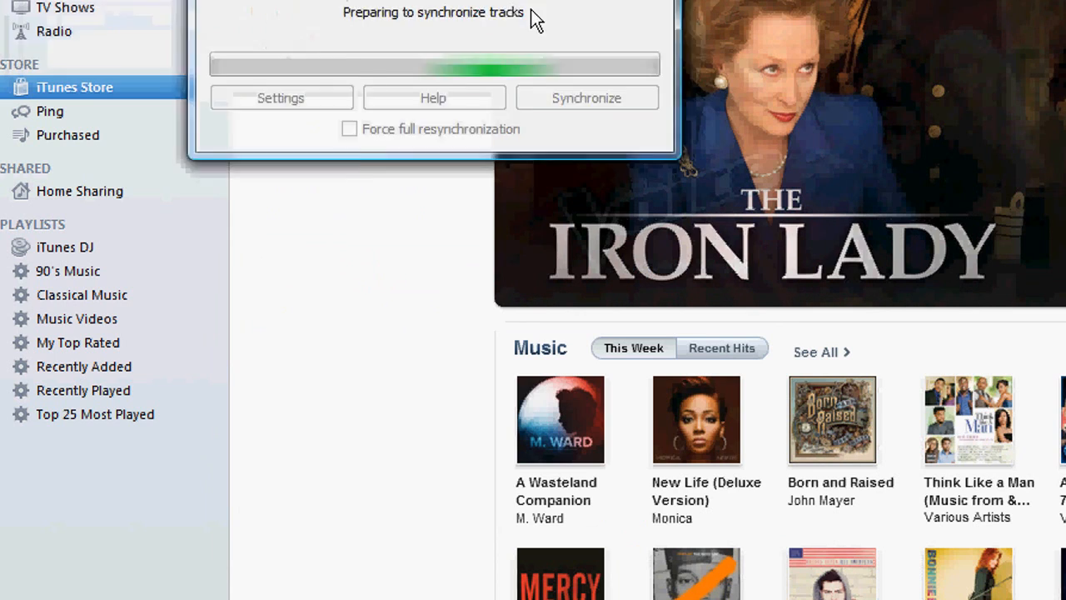